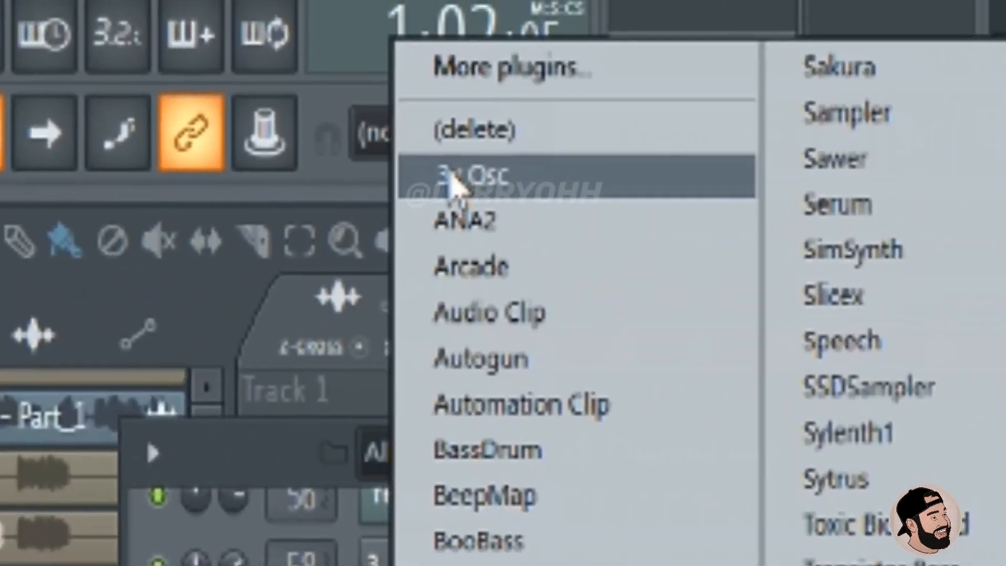
Load a 3x Osc instrument into a channel and show its volume envelope settings
left_click(469, 173)
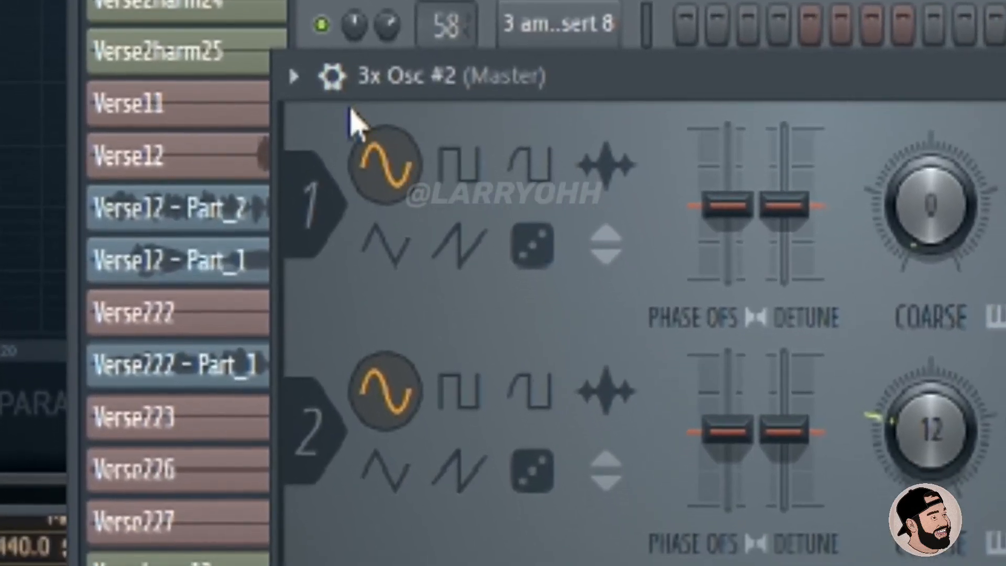
left_click(461, 55)
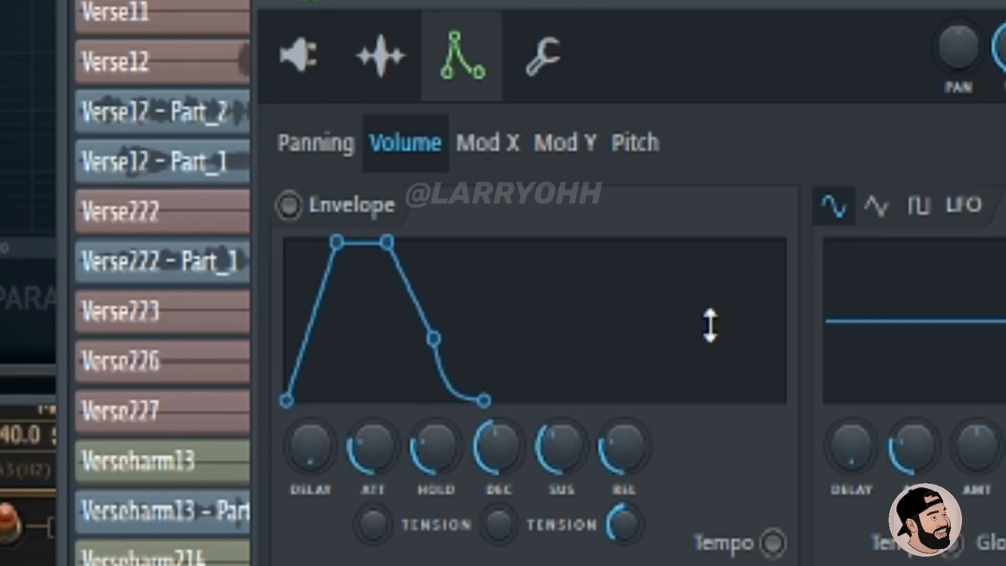